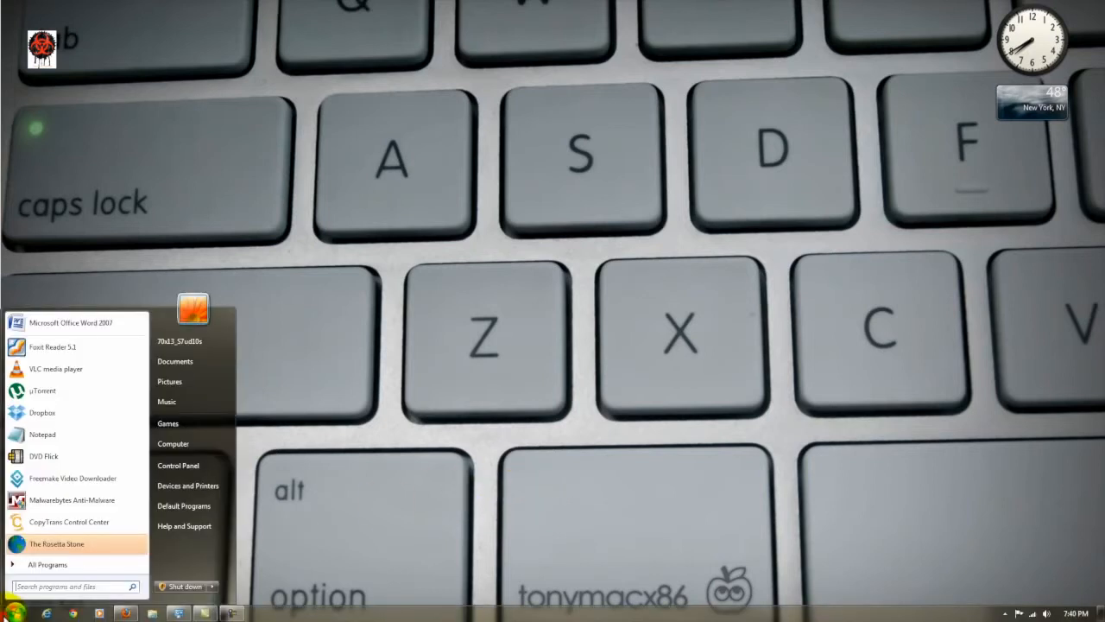
Launch the Registry Editor via a Start menu search for "regedit".
type("re")
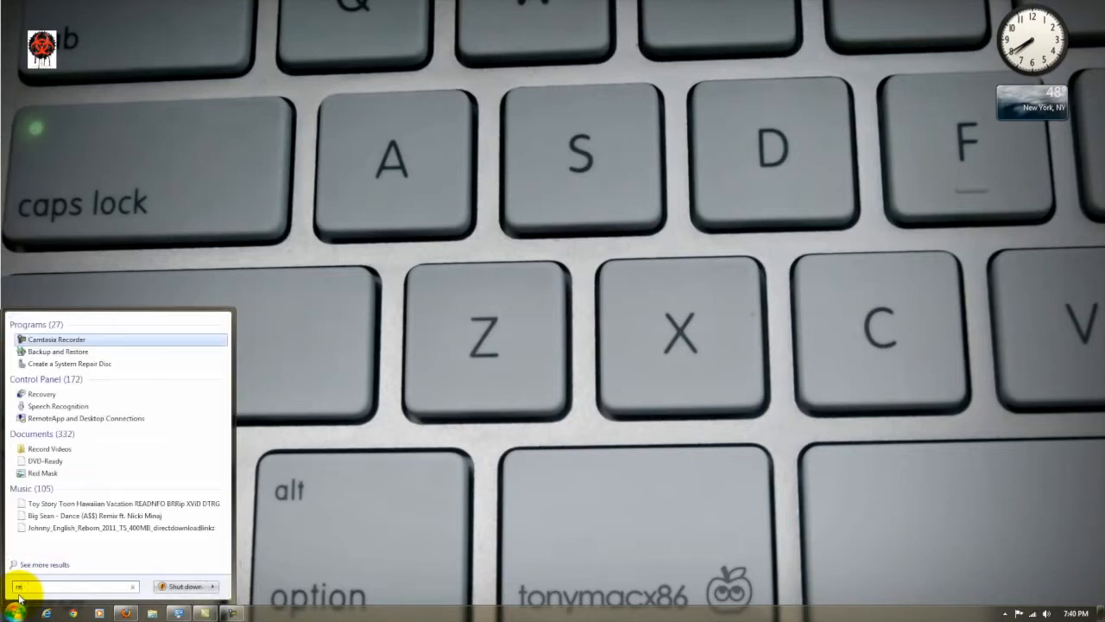
left_click(10, 611)
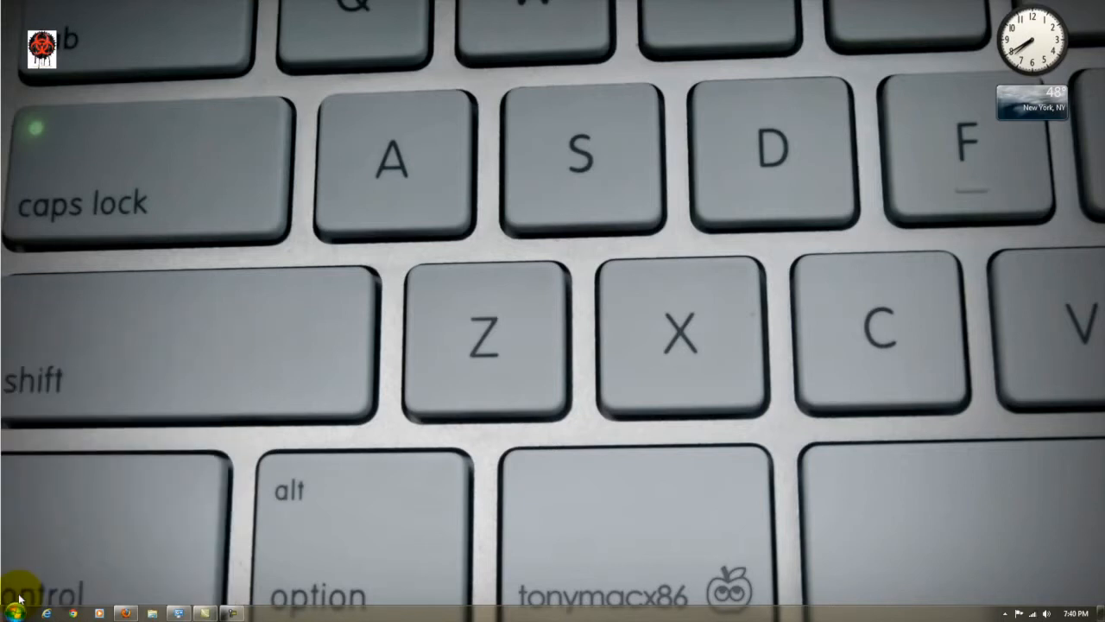
mouse_move(192, 466)
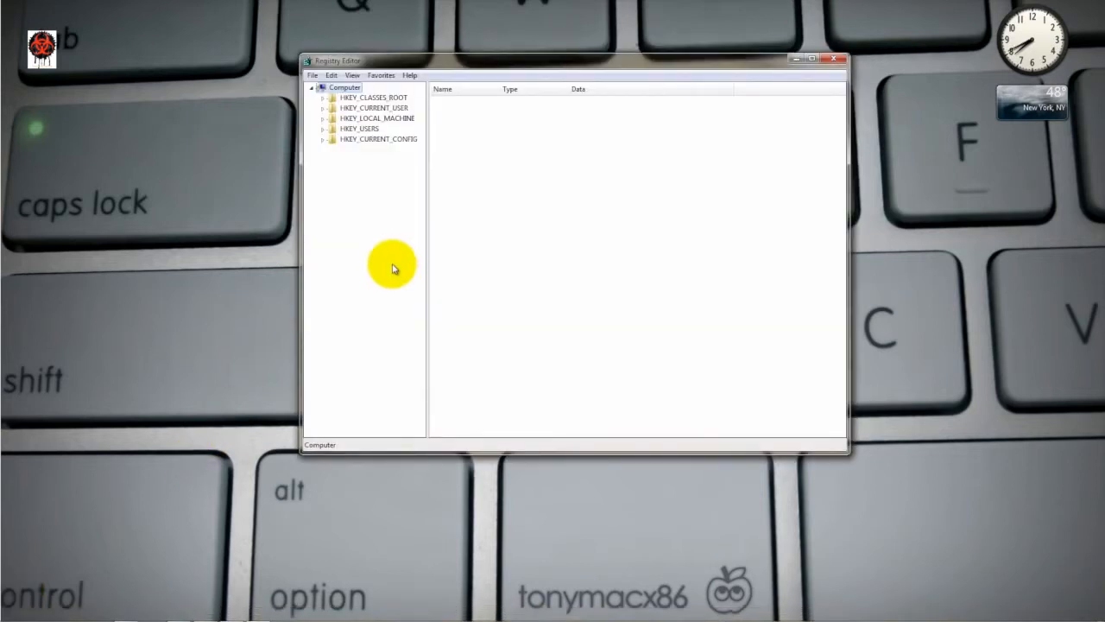
mouse_move(366, 234)
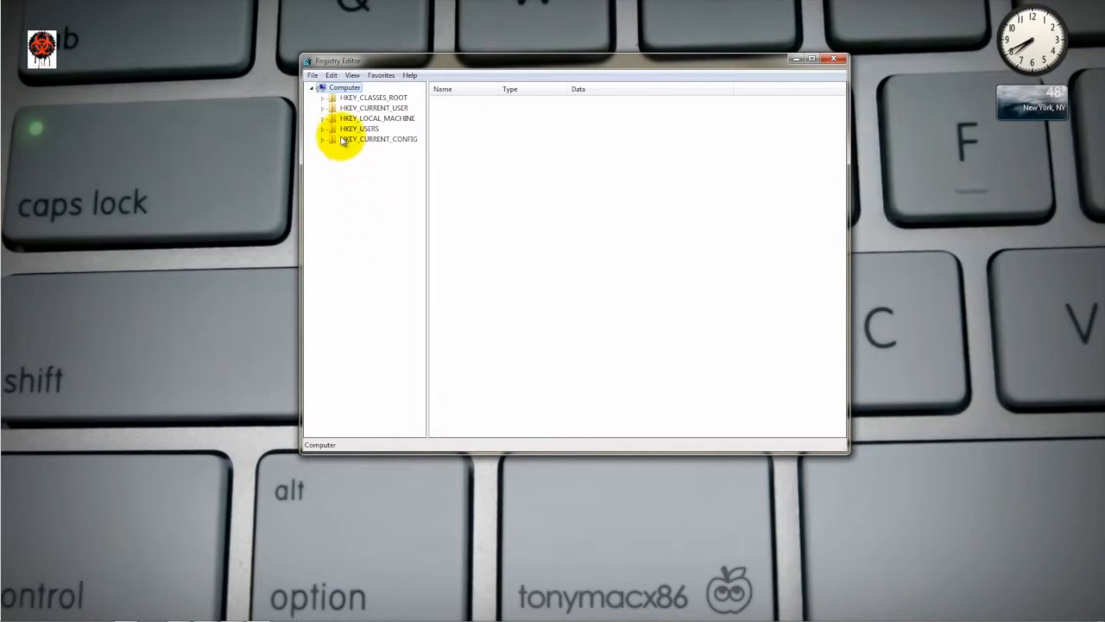
Navigate to HKEY_LOCAL_MACHINE\SYSTEM\CurrentControlSet\Control\TimeZoneInformation in the key tree.
left_click(323, 117)
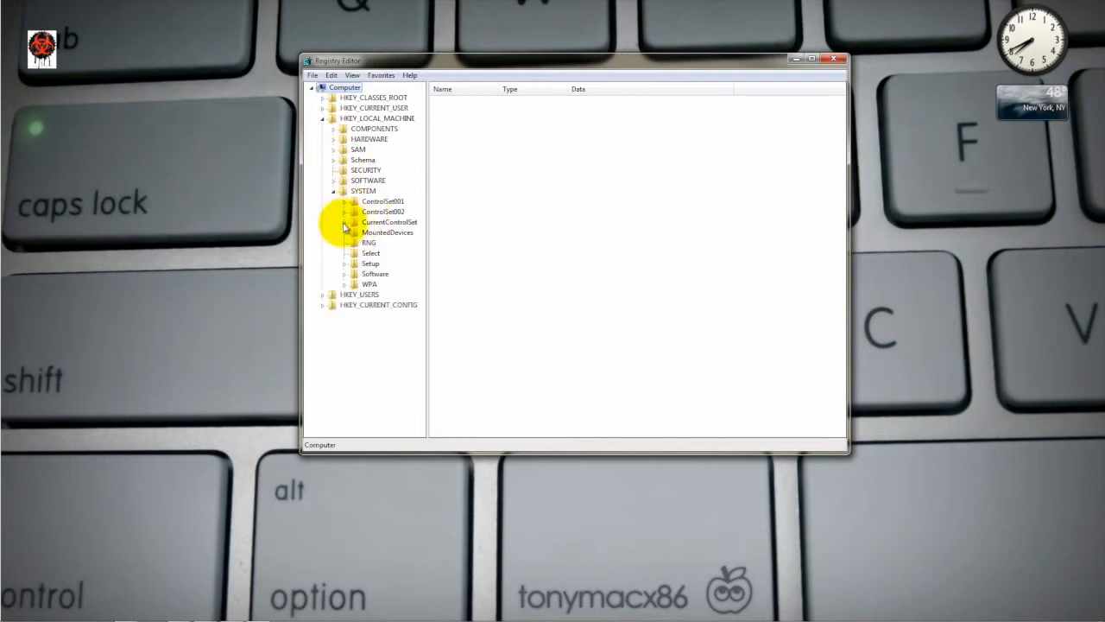
left_click(346, 221)
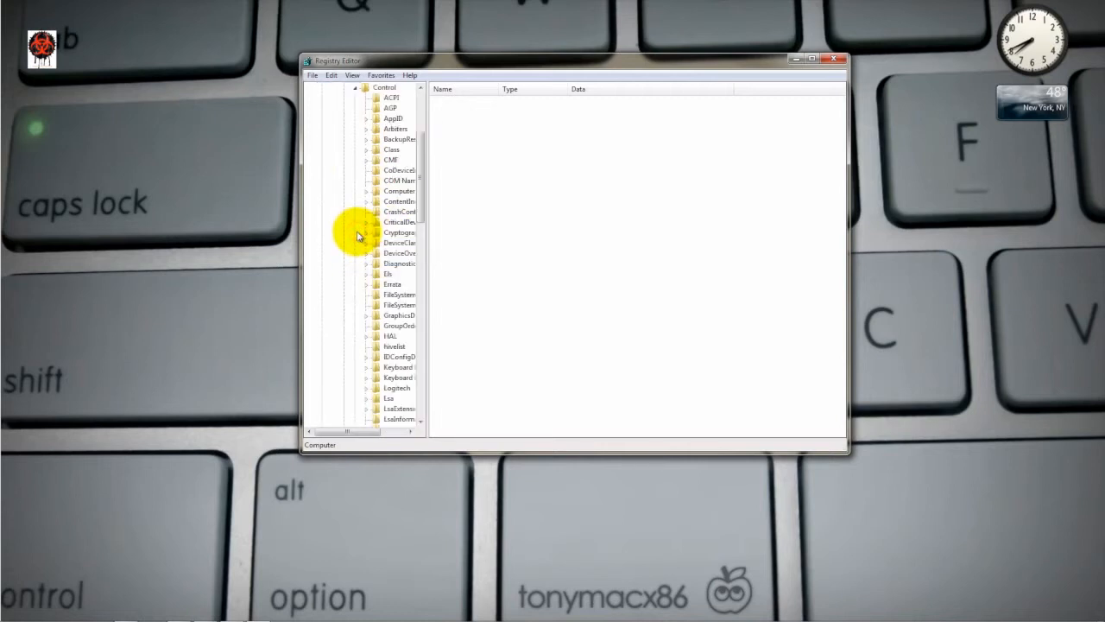
mouse_move(442, 217)
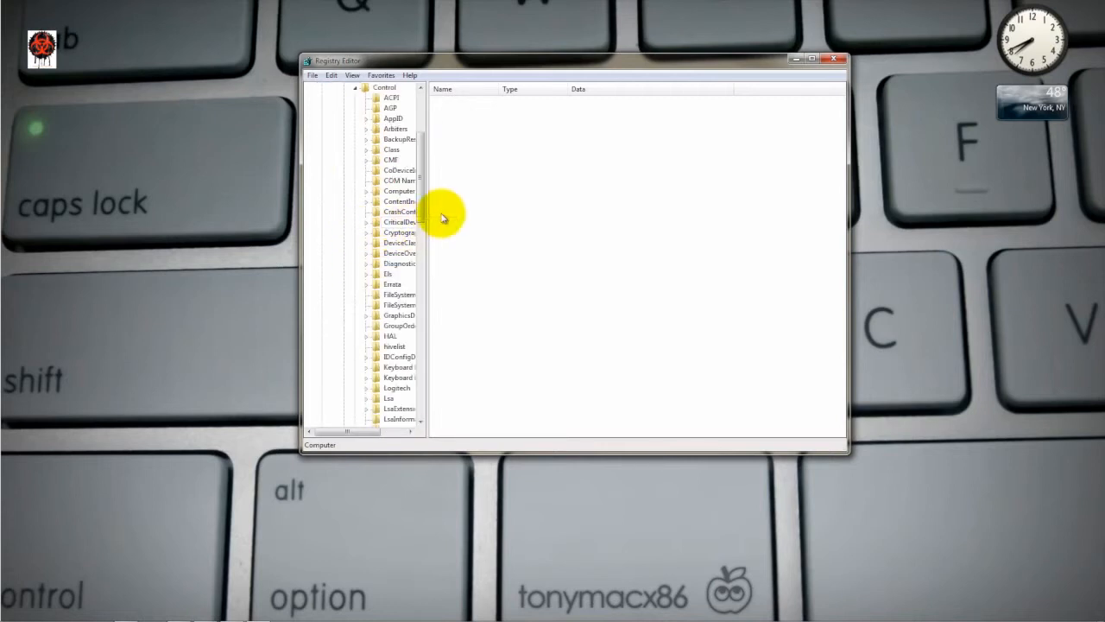
scroll("down", 3)
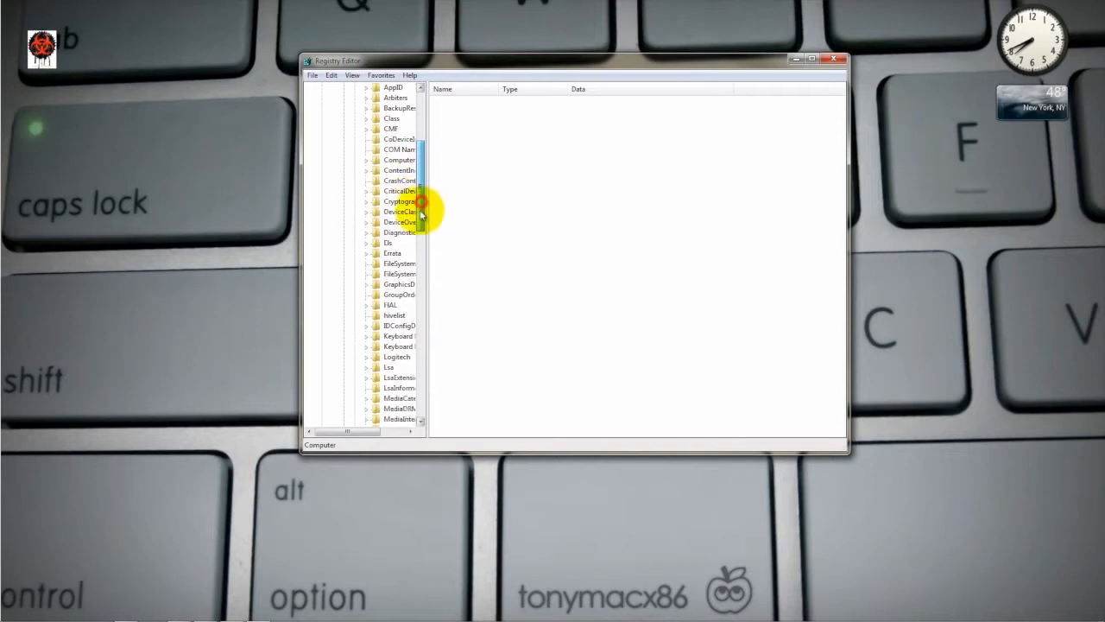
scroll("down", 3)
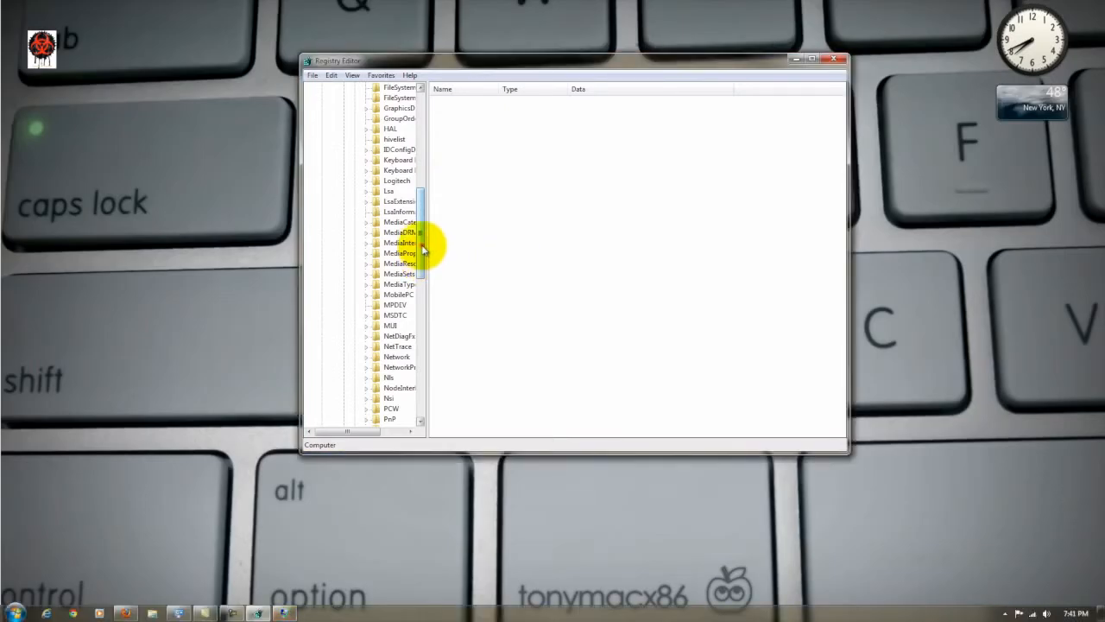
scroll("down", 3)
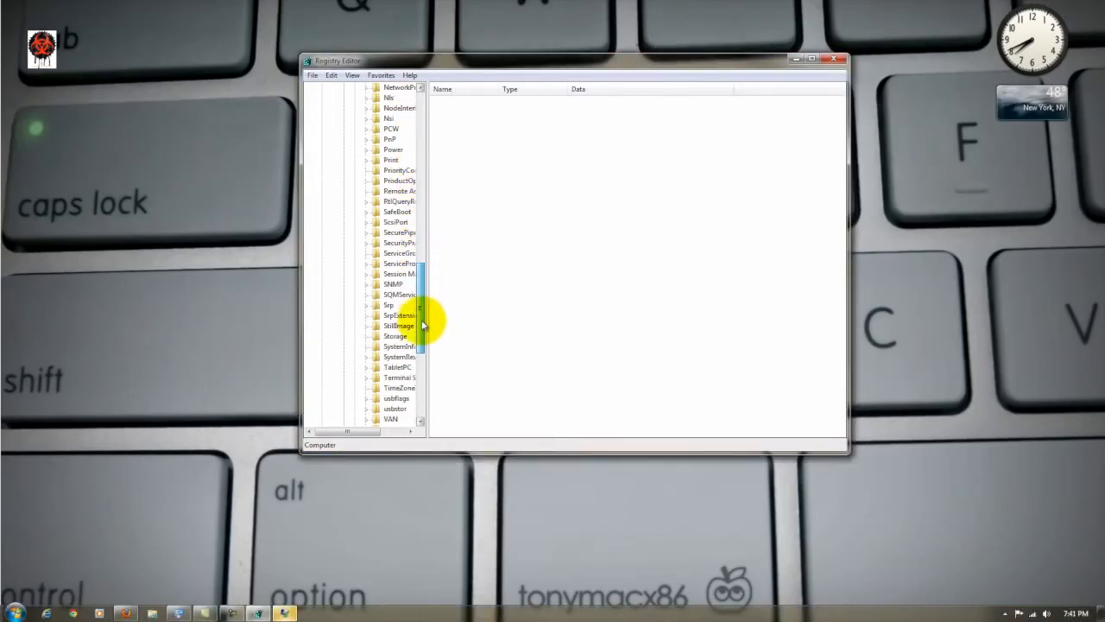
left_click(401, 335)
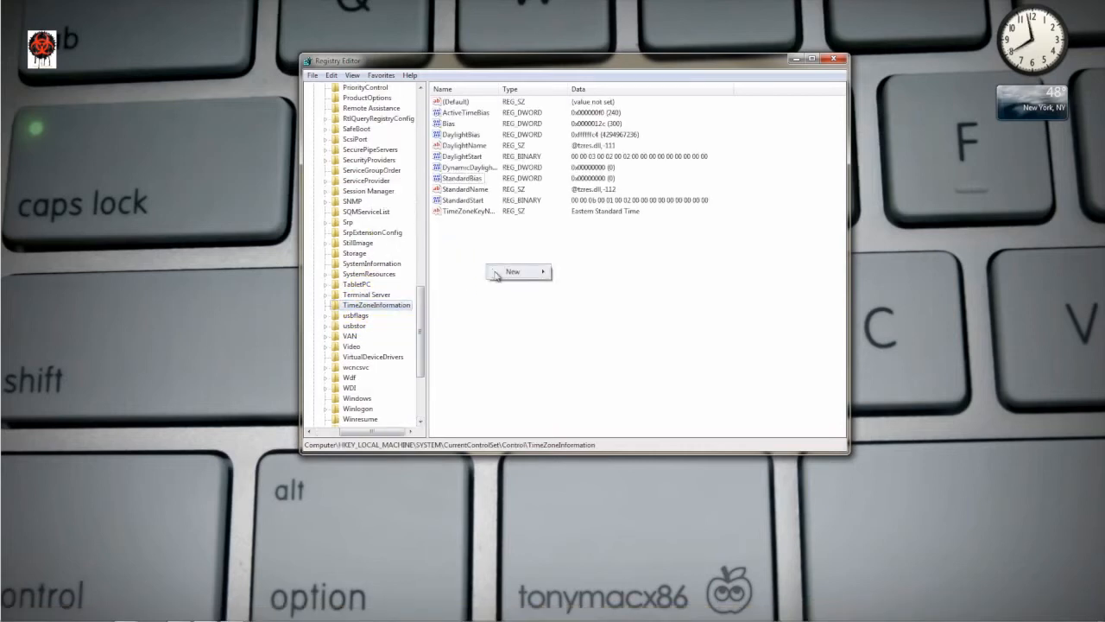
Create a new DWORD (32-bit) Value in the TimeZoneInformation key from the right-pane context menu.
left_click(515, 271)
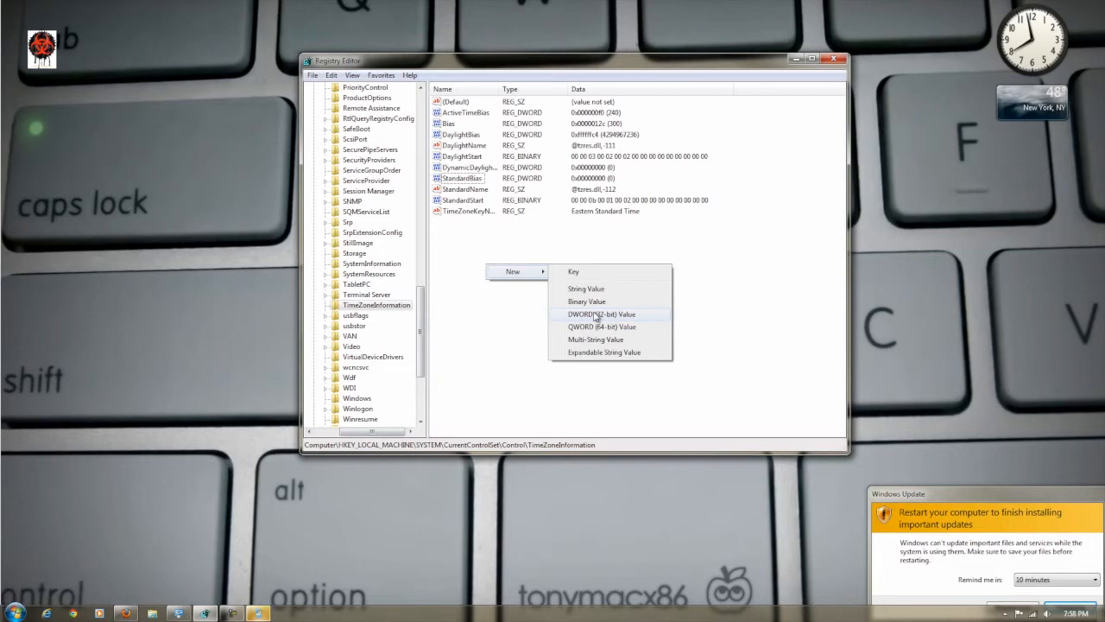
left_click(601, 314)
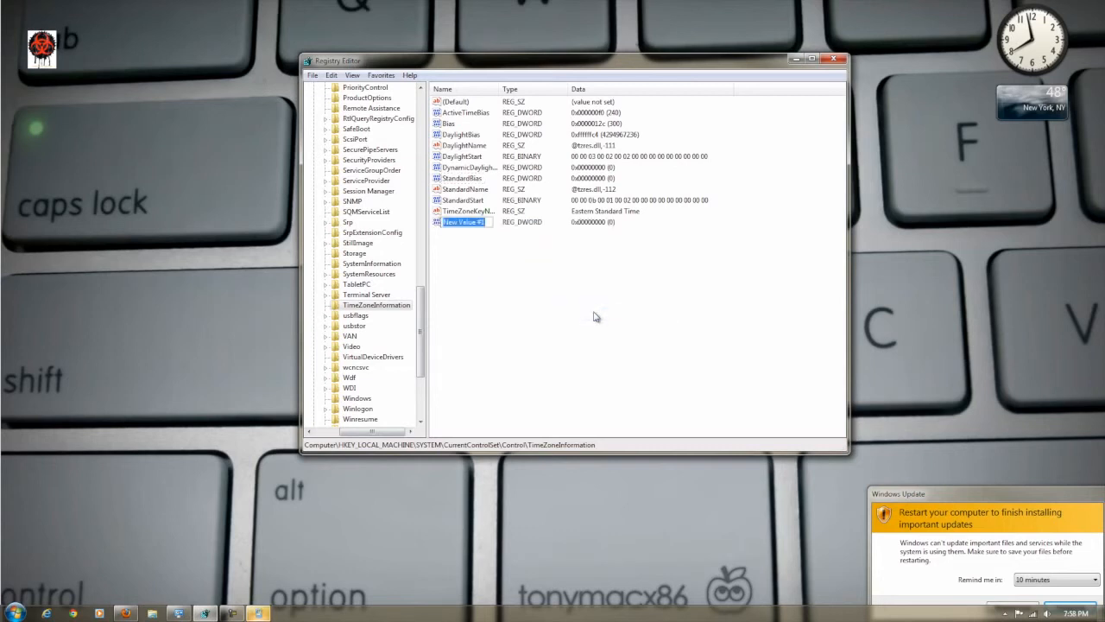
Name the new DWORD RealTimeIsUniversal and edit its value data to 1.
type("RealTime")
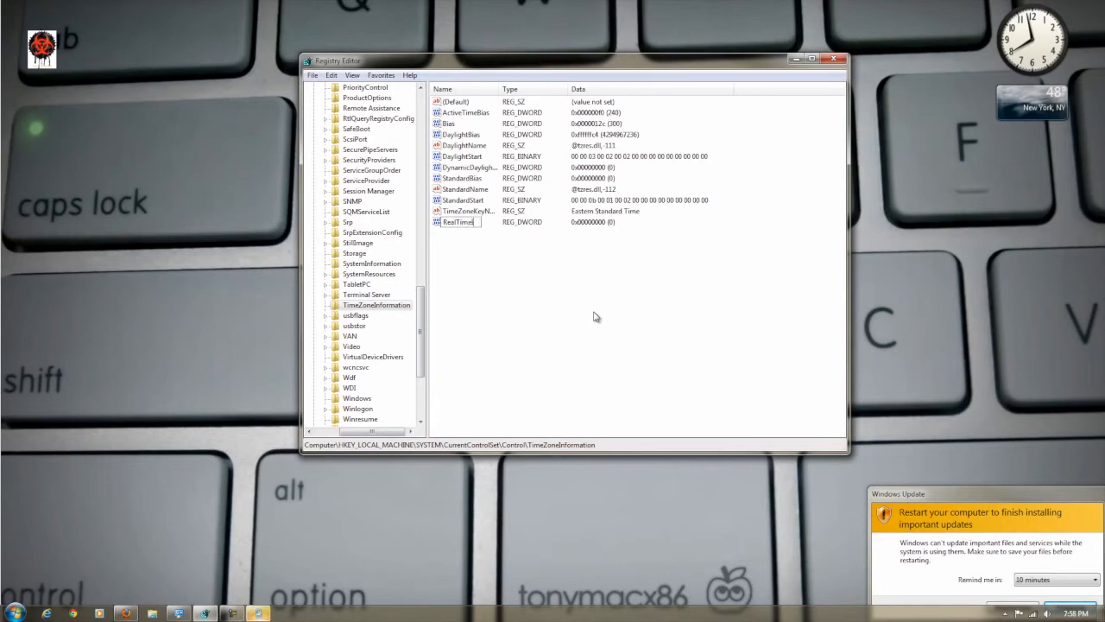
type("IsUniversal")
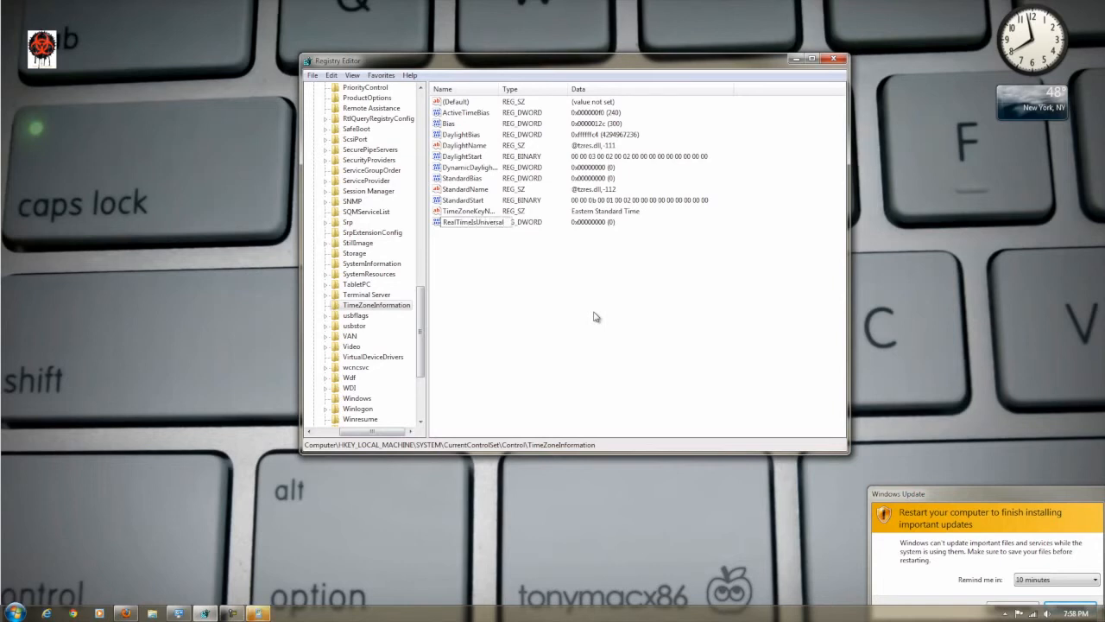
left_click(473, 221)
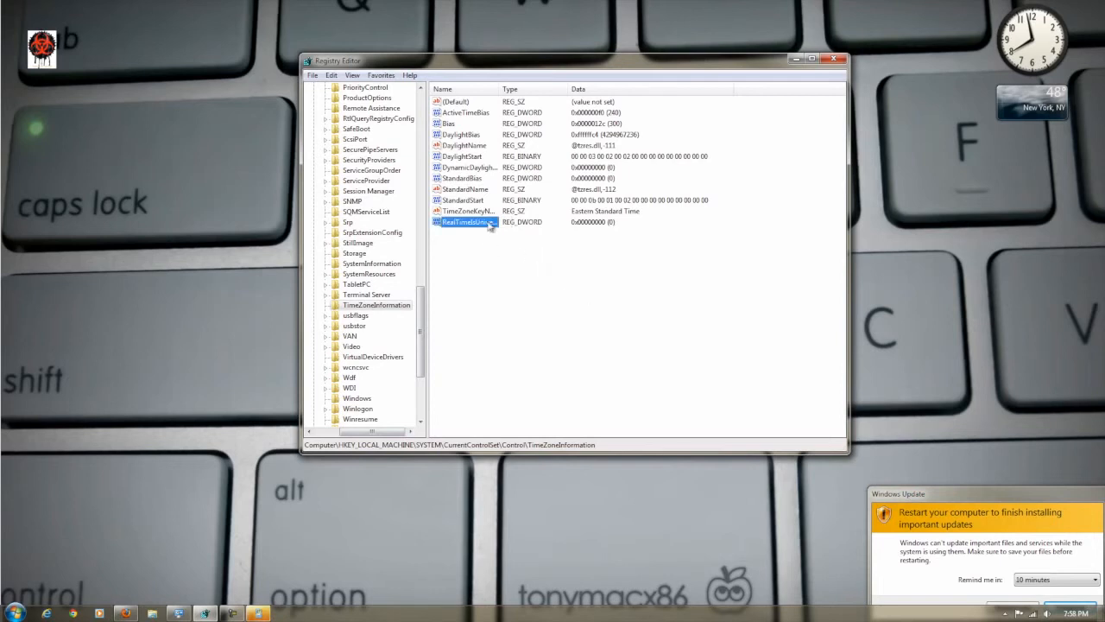
double_click(469, 221)
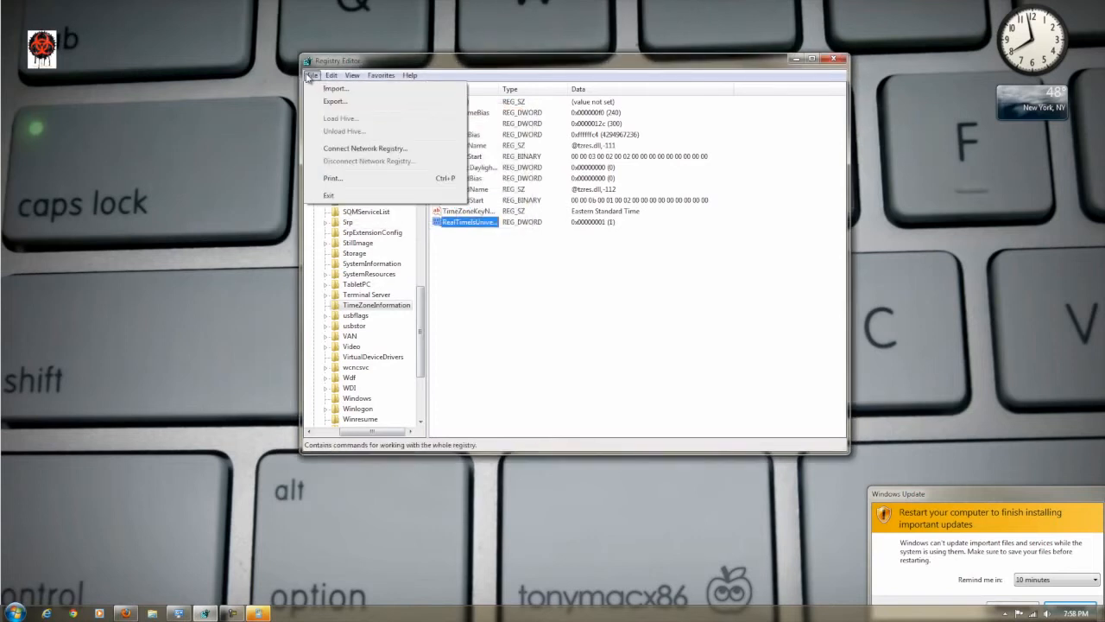
Exit Registry Editor and show the Start menu's shutdown options including Restart.
left_click(352, 75)
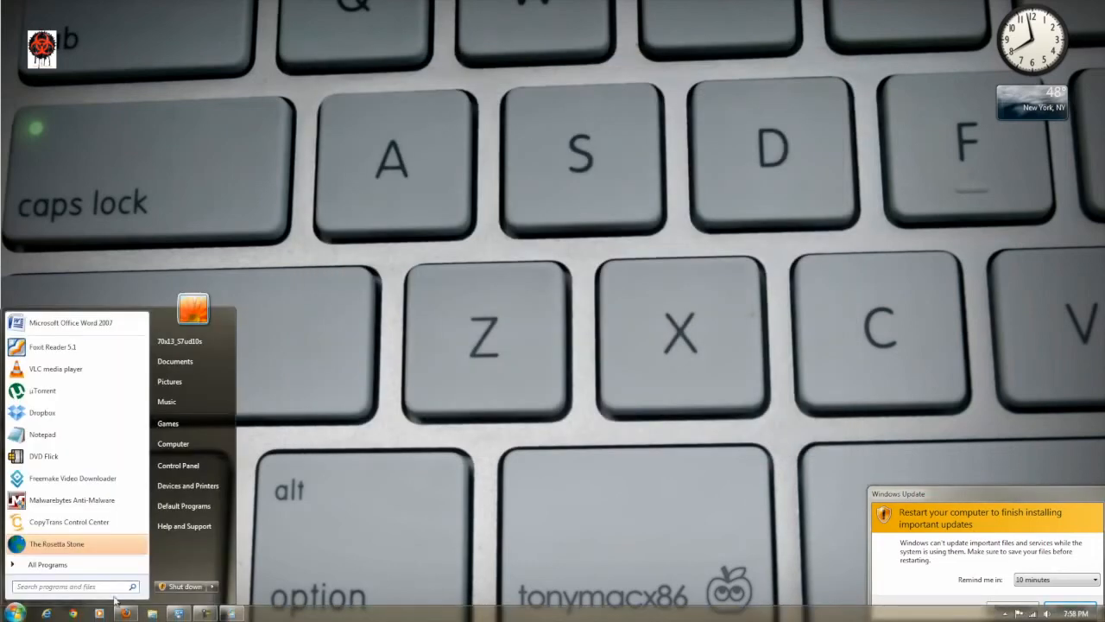
left_click(211, 587)
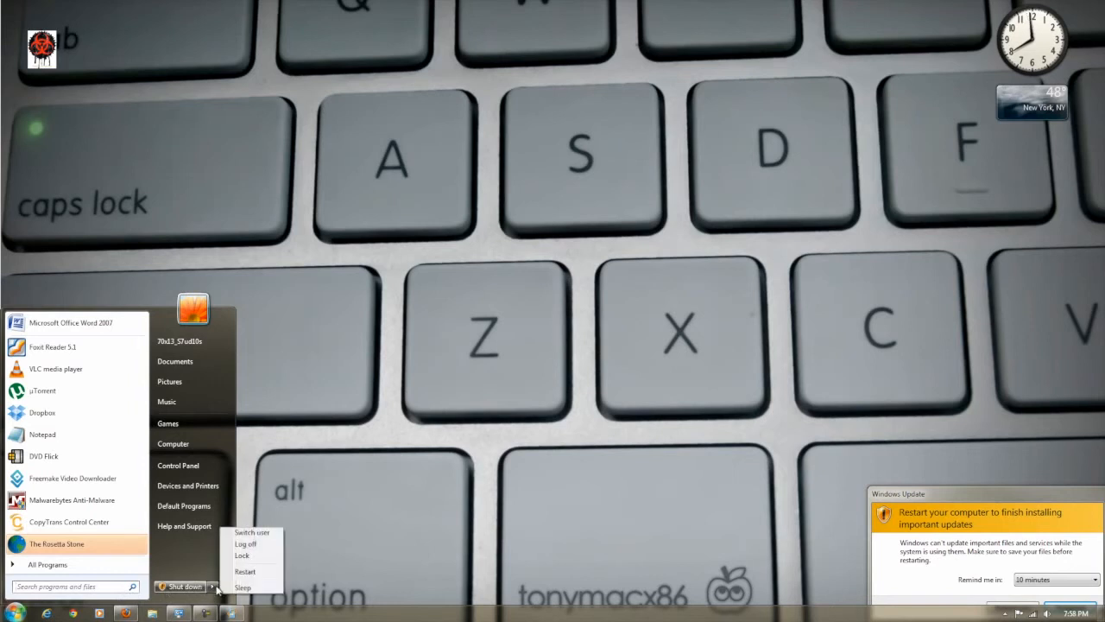